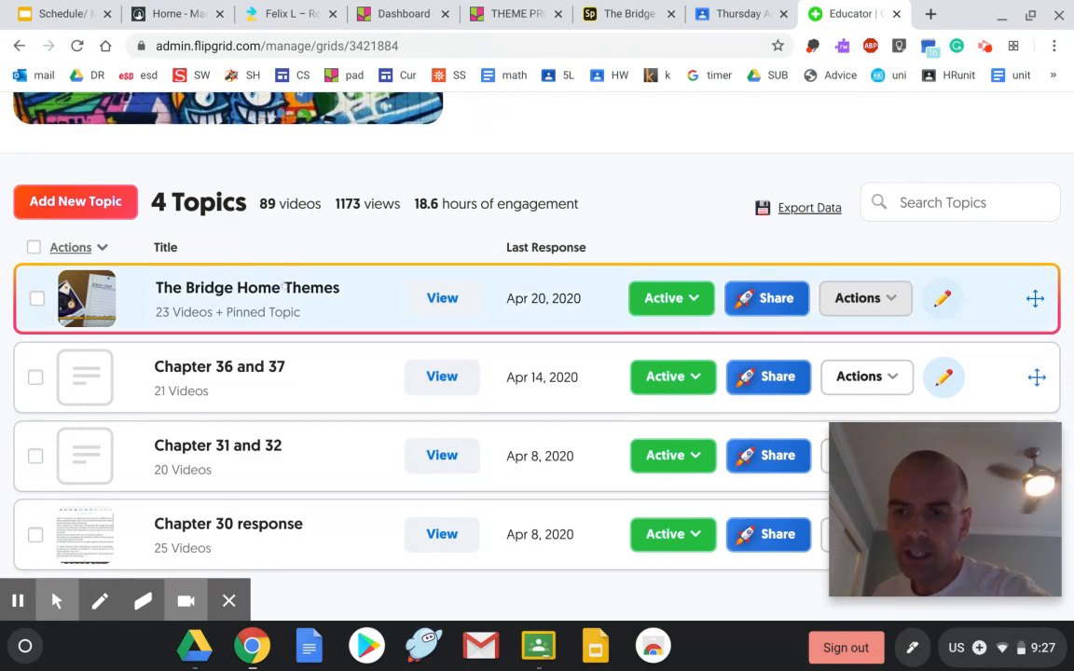
Open The Bridge Home Themes topic and the first student's response video.
{"action": "left_click", "coordinate": [442, 299]}
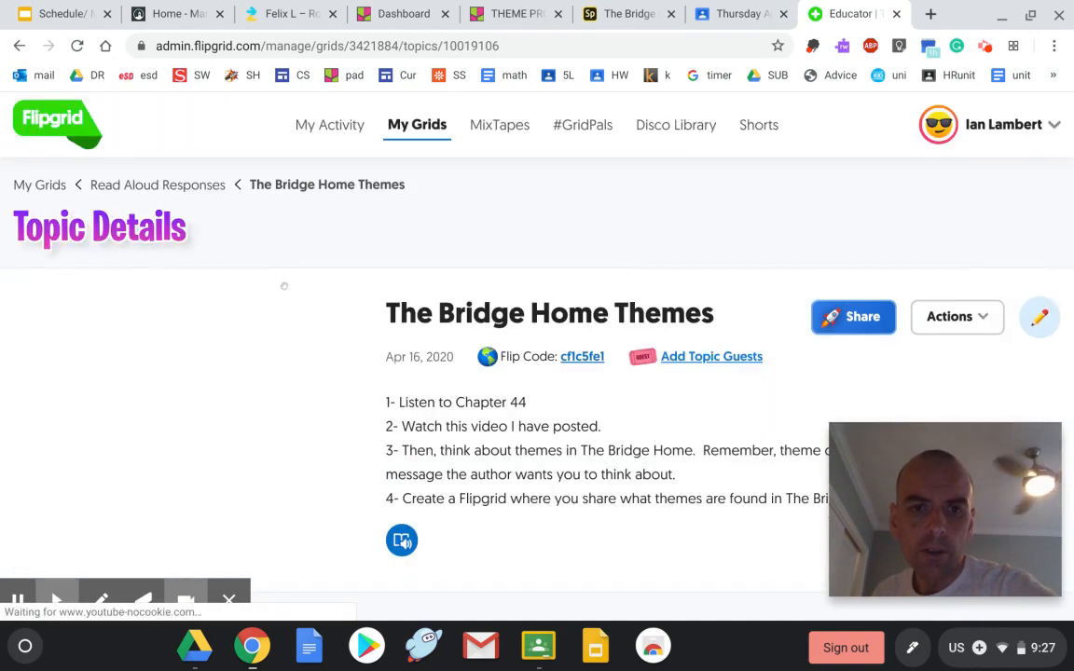
{"action": "scroll", "scroll_direction": "up", "scroll_amount": 3}
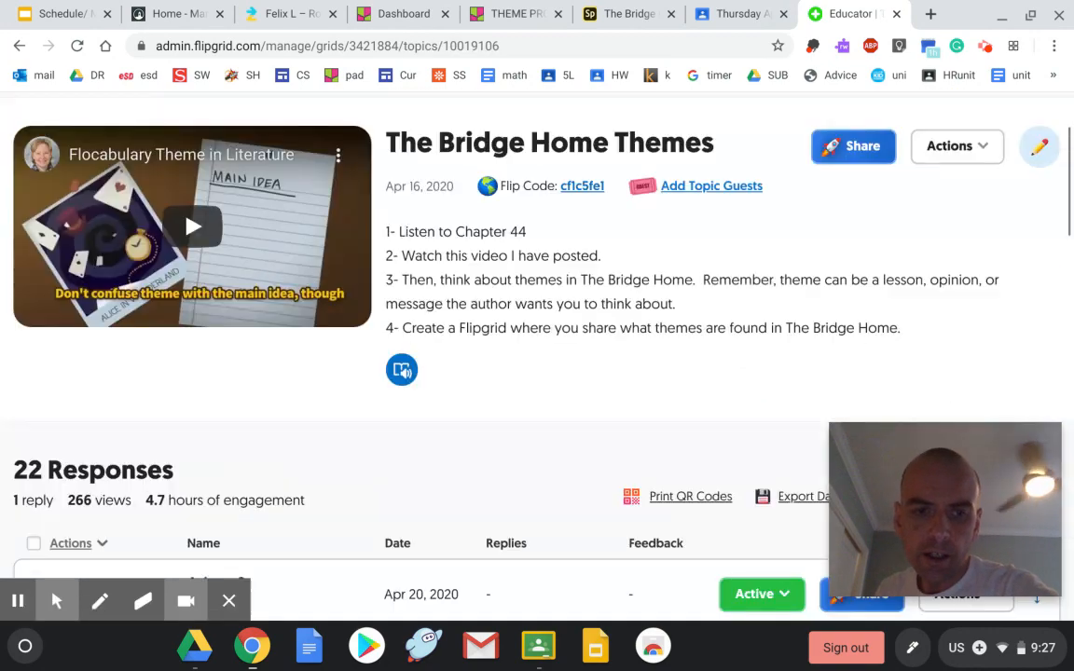
{"action": "scroll", "scroll_direction": "down", "scroll_amount": 3}
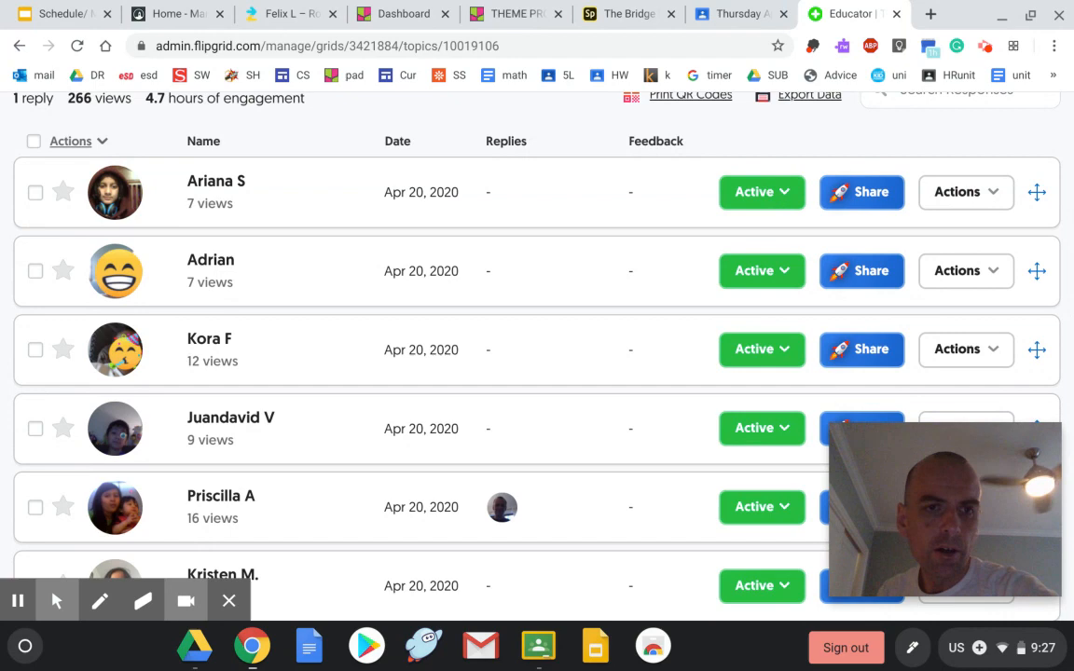
{"action": "left_click", "coordinate": [216, 181]}
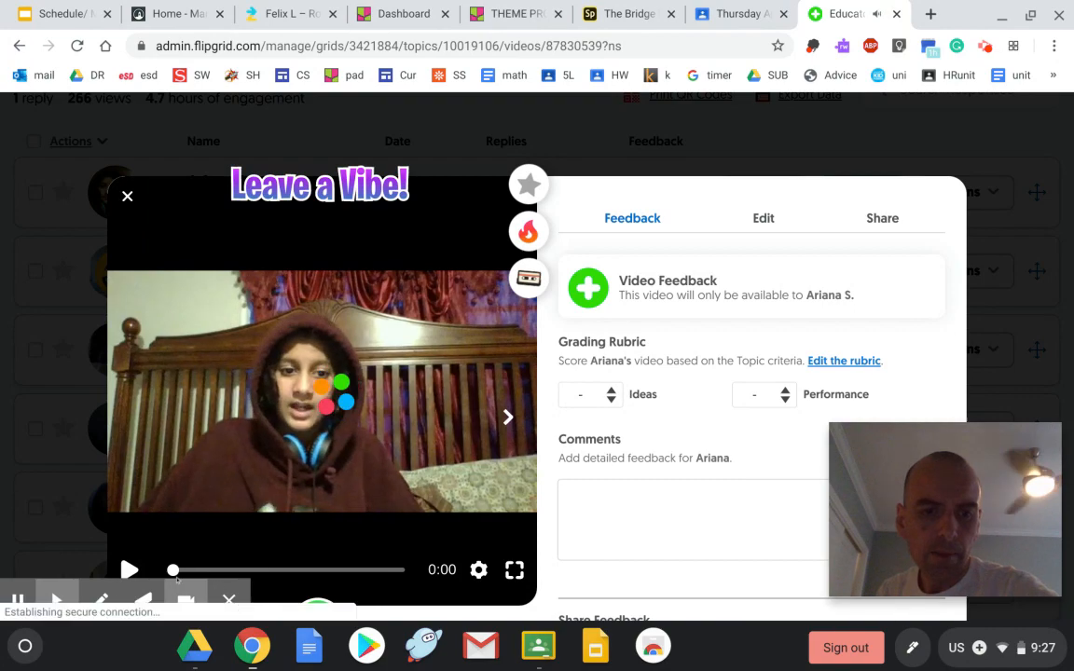
Play and pause Ariana's response video, then close it back to the responses.
{"action": "left_click", "coordinate": [130, 569]}
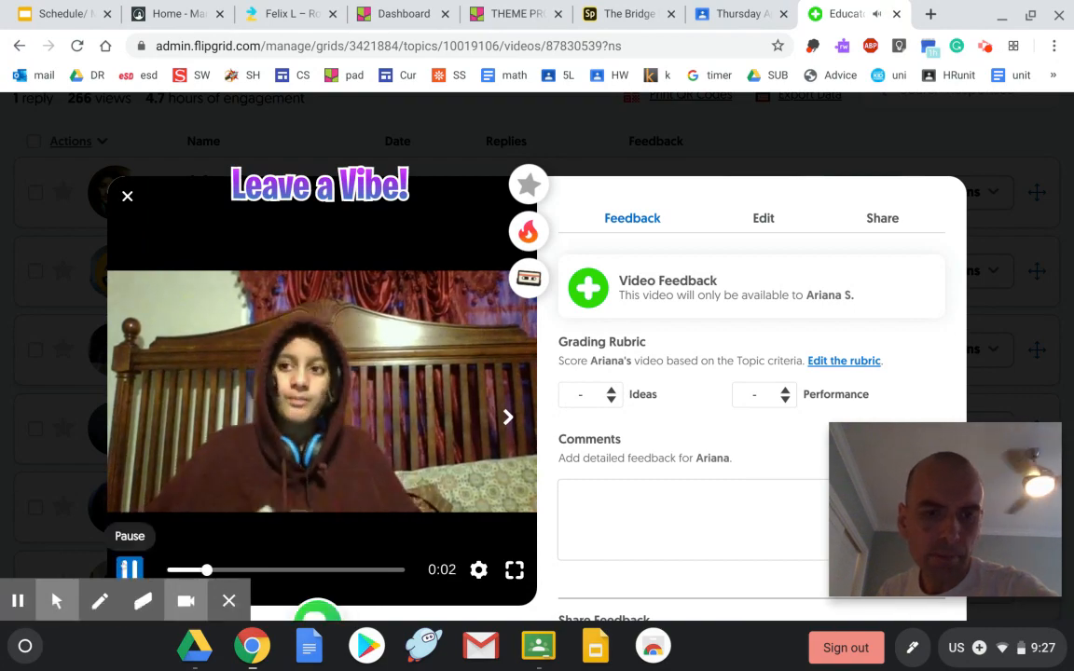
{"action": "left_click", "coordinate": [130, 570]}
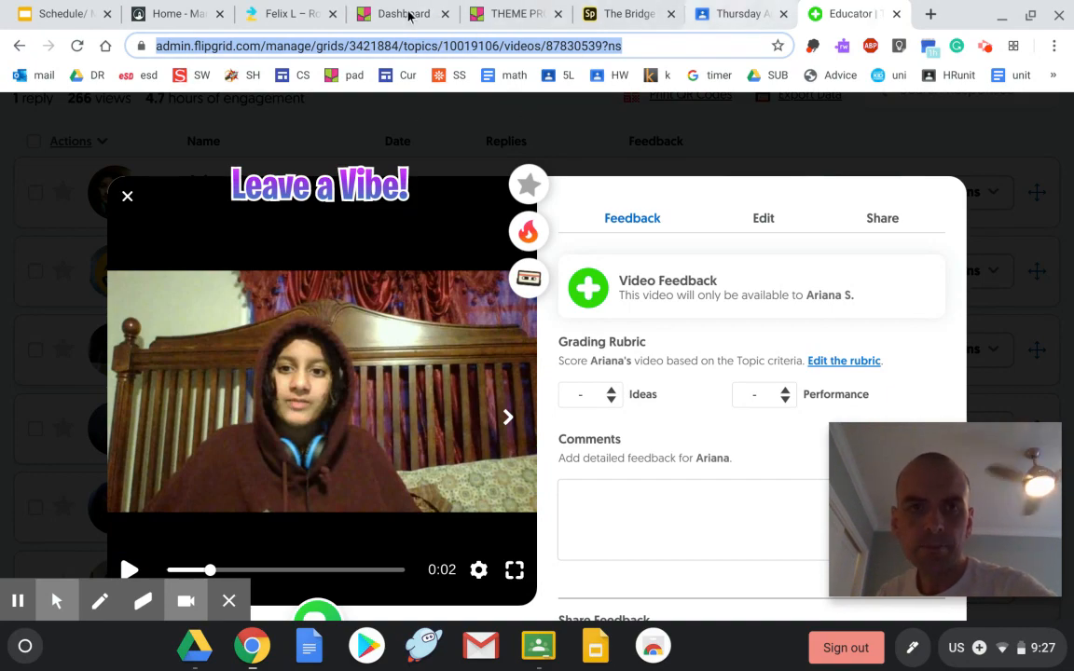
{"action": "mouse_move", "coordinate": [126, 76]}
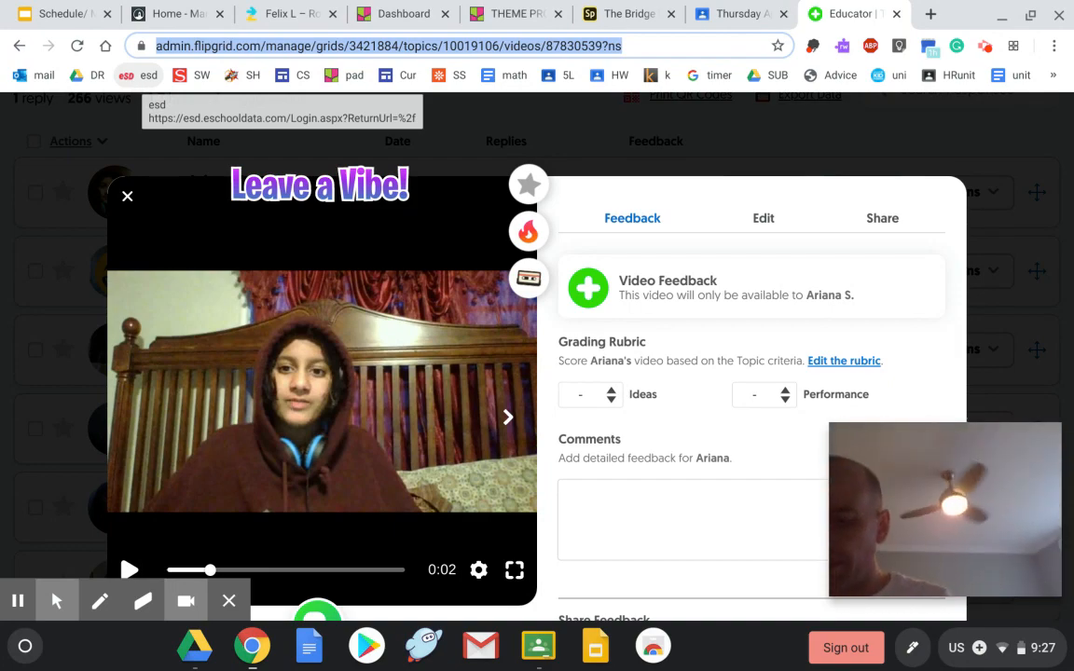
{"action": "left_click", "coordinate": [912, 647]}
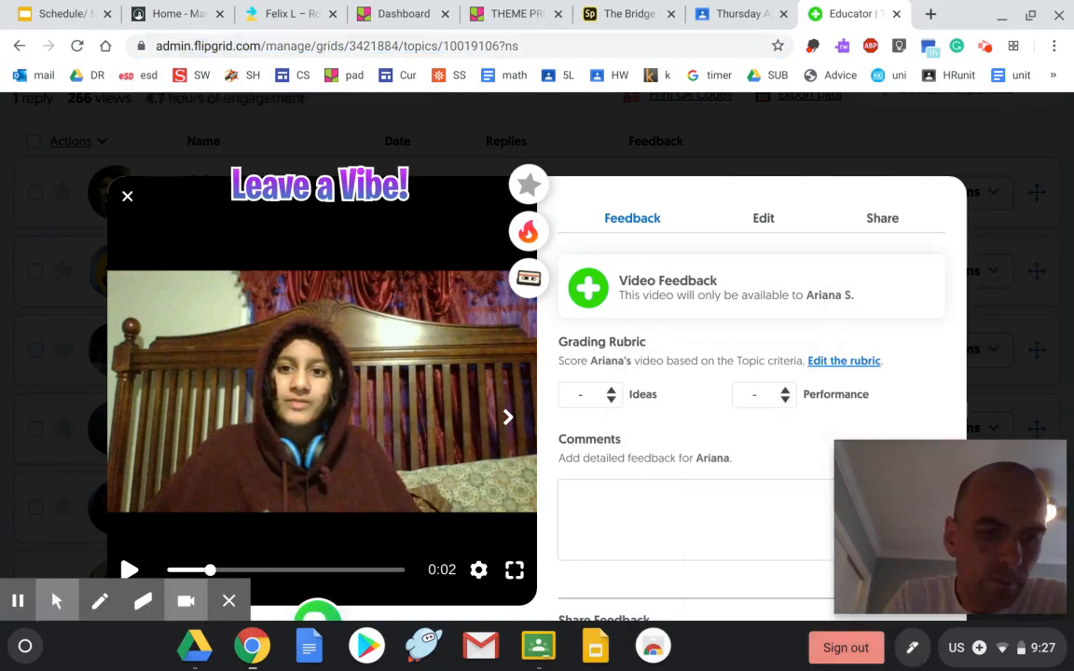
{"action": "left_click", "coordinate": [127, 196]}
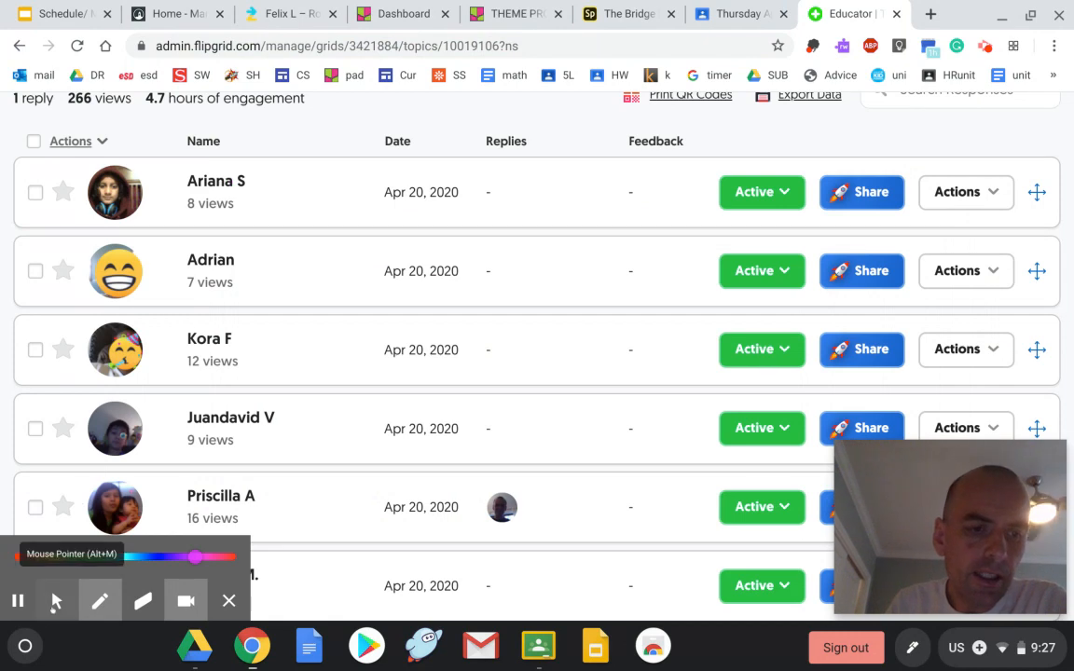
Reopen Ariana's response, play it briefly, then switch to the Theme Projects board.
{"action": "left_click", "coordinate": [216, 192]}
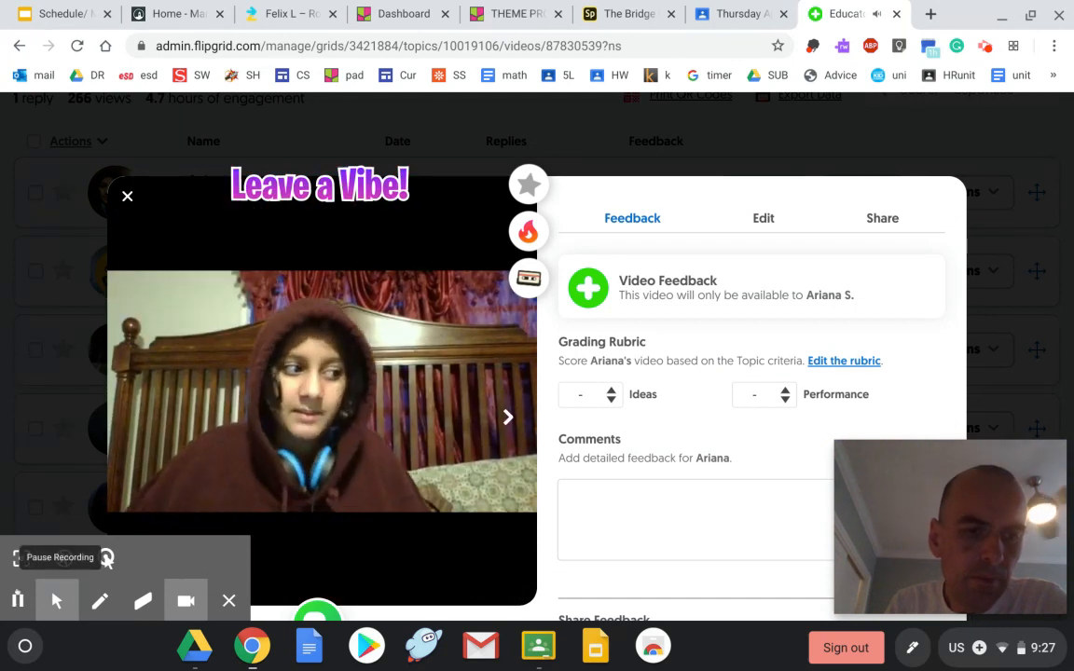
{"action": "left_click", "coordinate": [127, 195]}
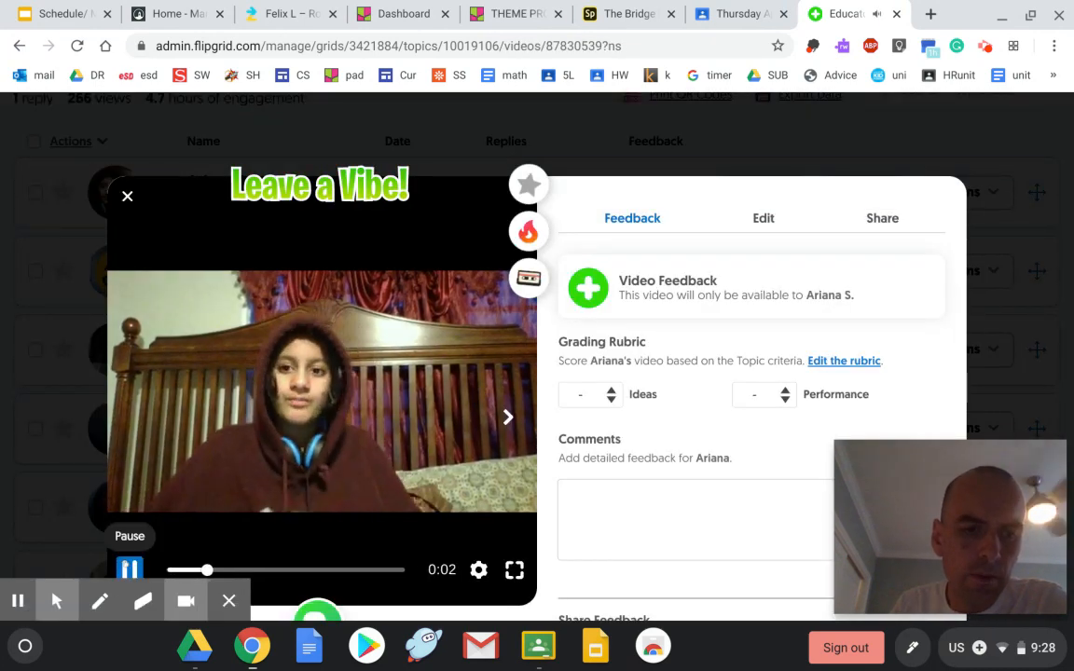
{"action": "left_click", "coordinate": [100, 600]}
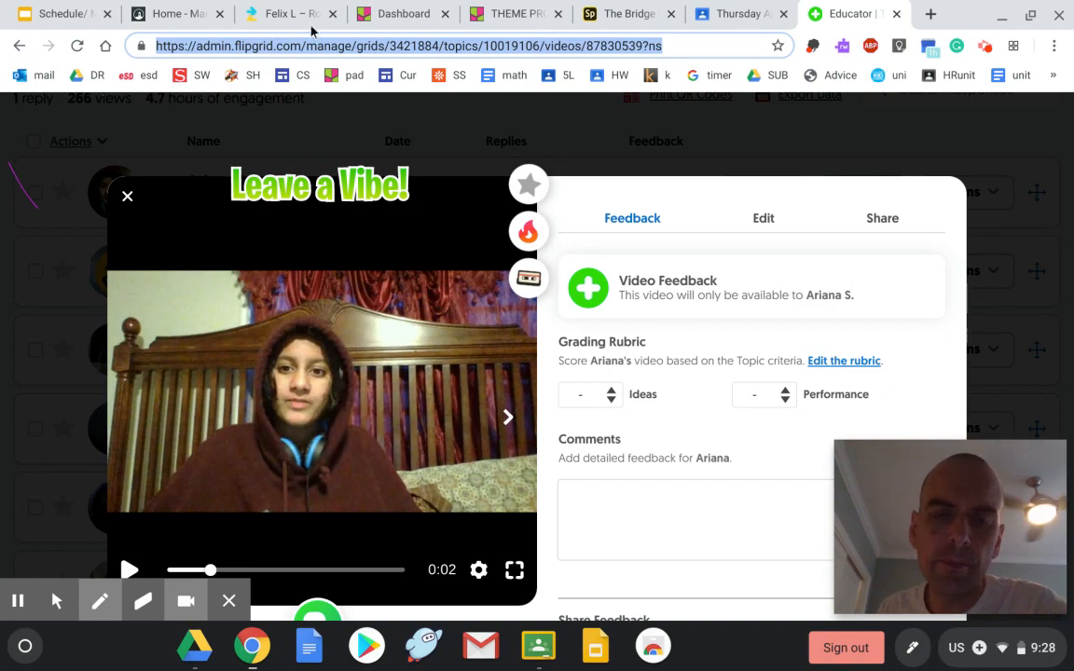
{"action": "left_click", "coordinate": [513, 14]}
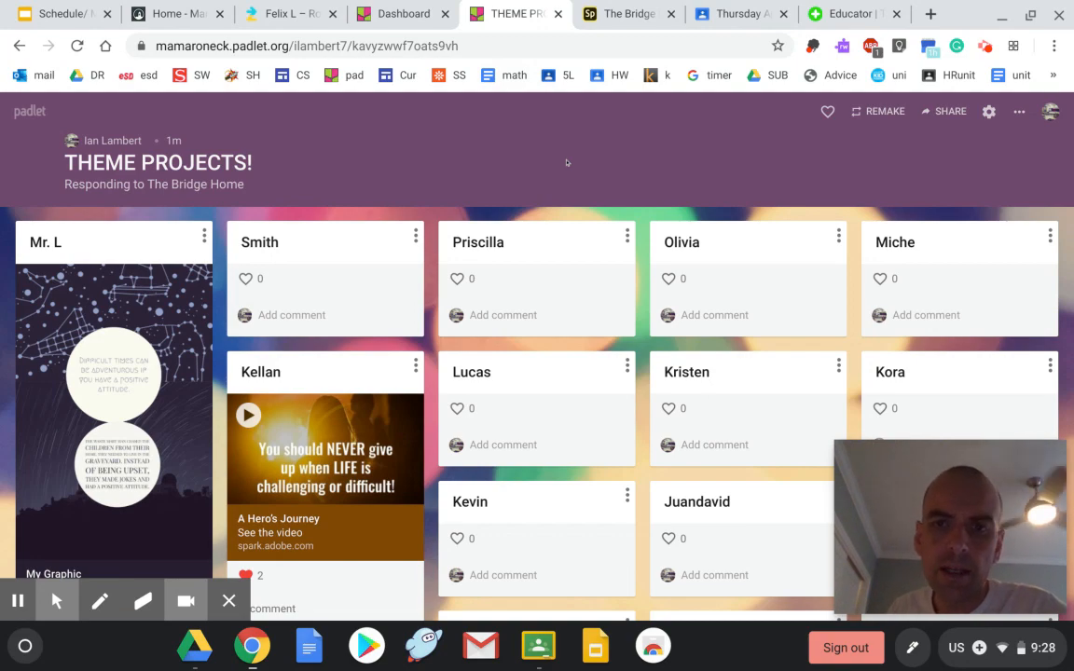
Scroll the THEME PROJECTS board down to the lower student posts.
{"action": "scroll", "scroll_direction": "down", "scroll_amount": 3}
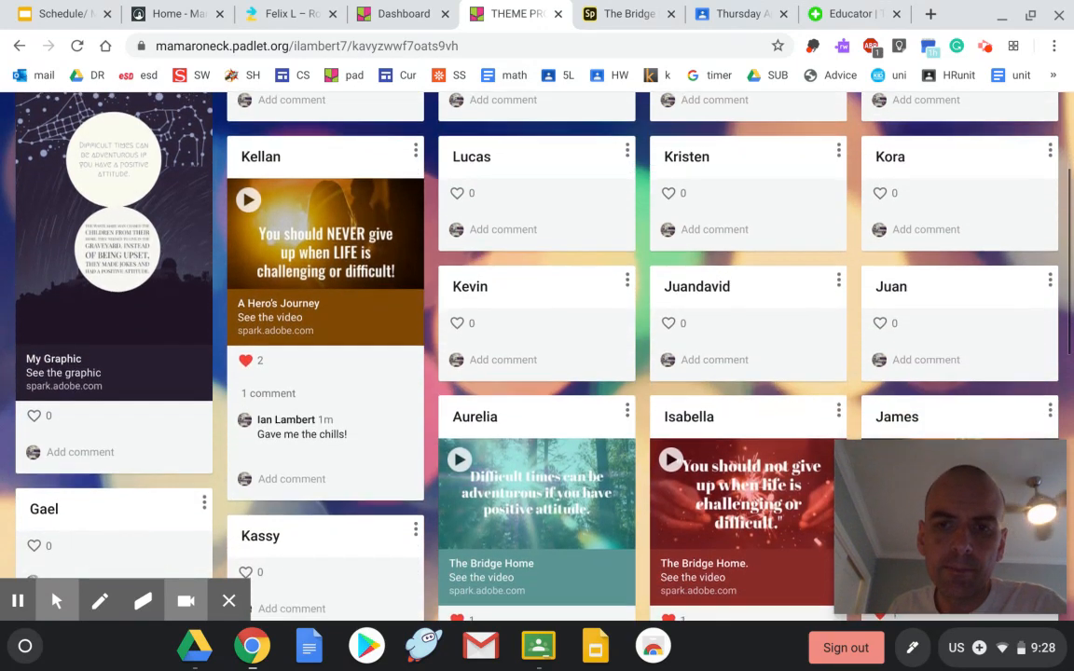
{"action": "scroll", "scroll_direction": "down", "scroll_amount": 3}
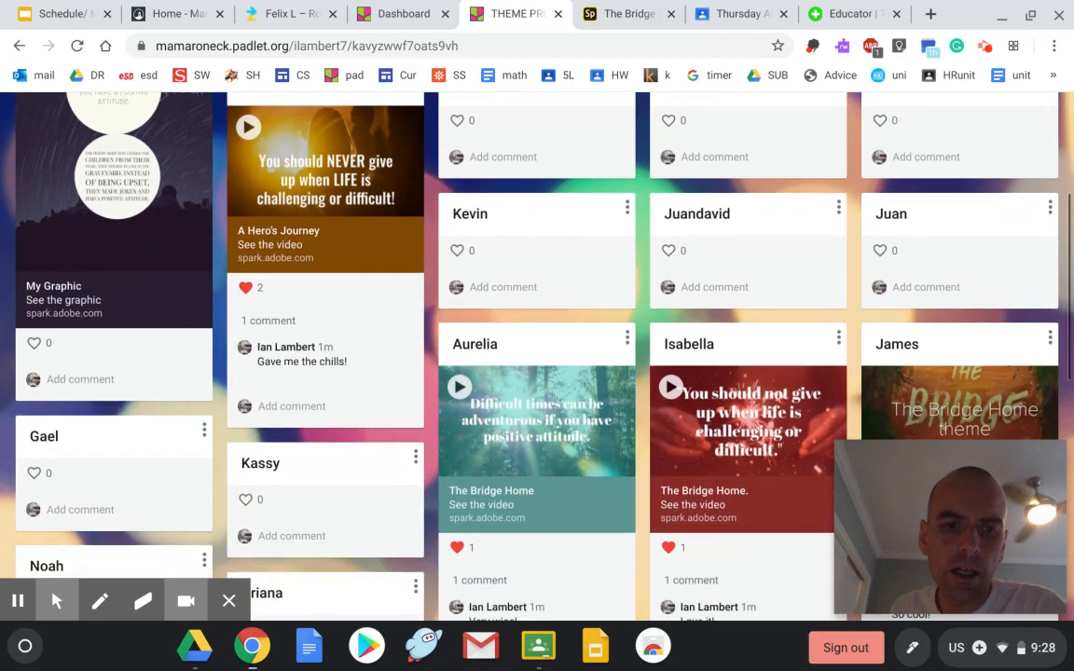
{"action": "scroll", "scroll_direction": "down", "scroll_amount": 3}
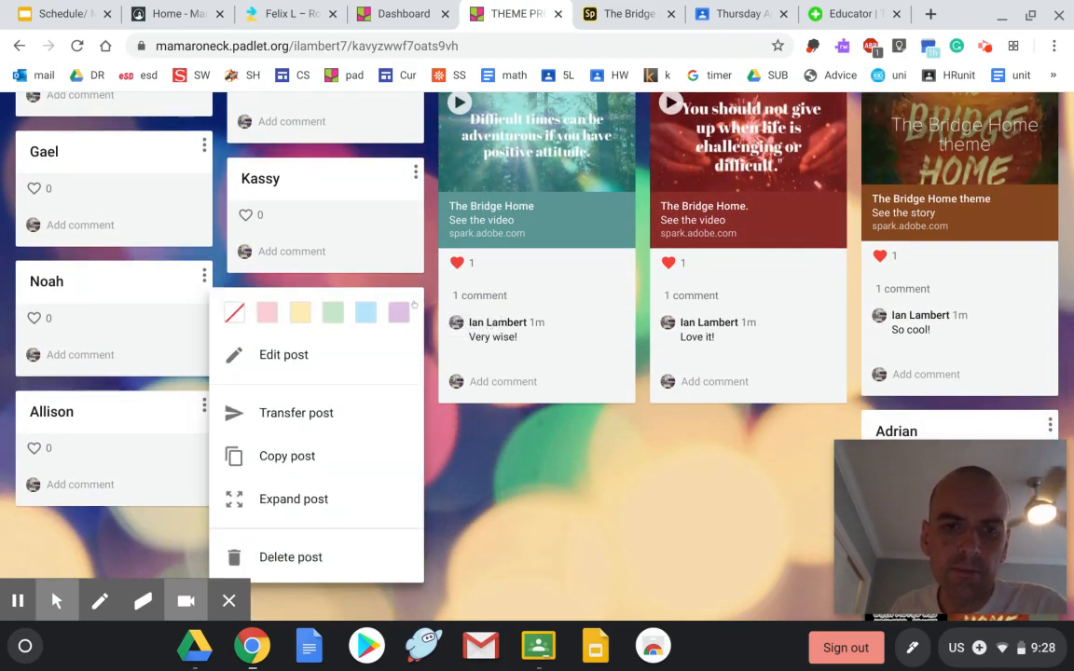
Edit the student's post, paste the Flipgrid video link and save it.
{"action": "left_click", "coordinate": [283, 355]}
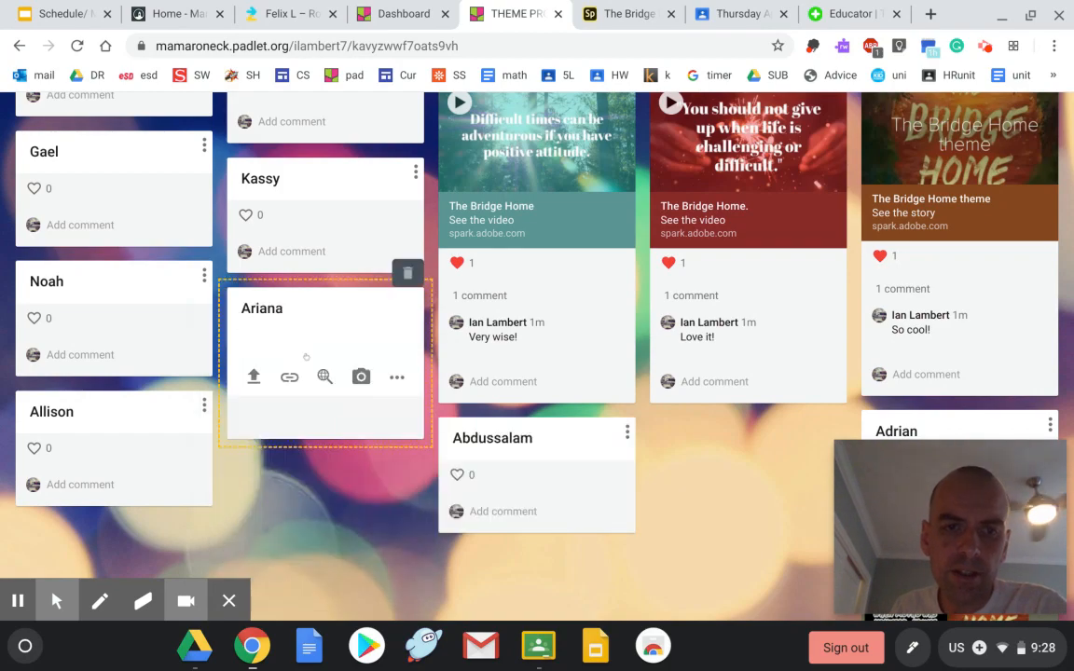
{"action": "left_click", "coordinate": [290, 377]}
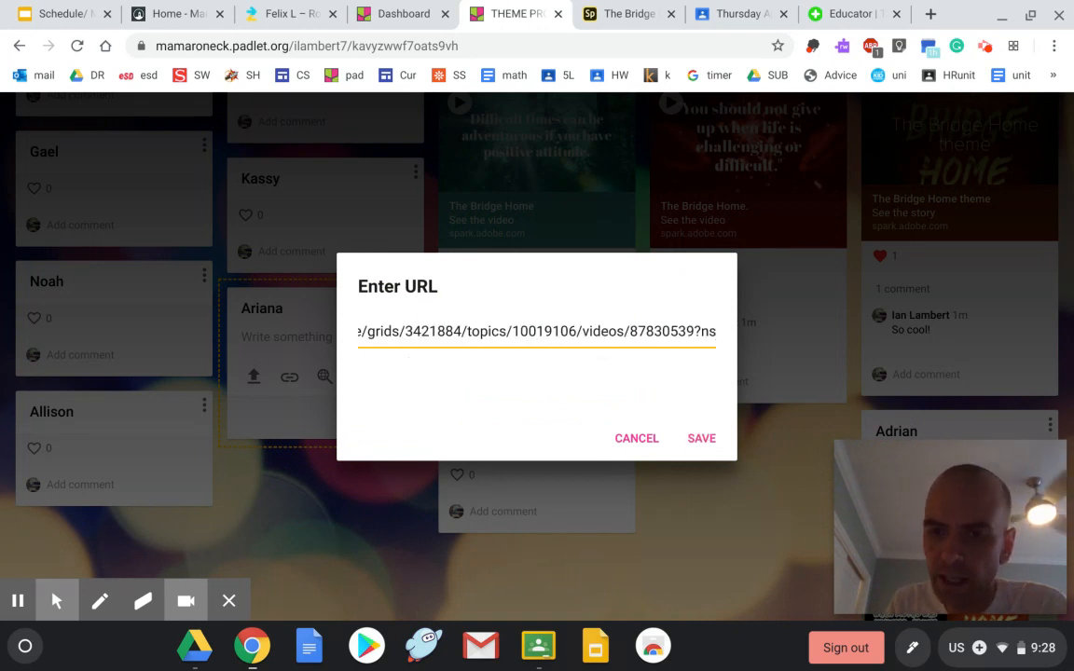
{"action": "left_click", "coordinate": [637, 438]}
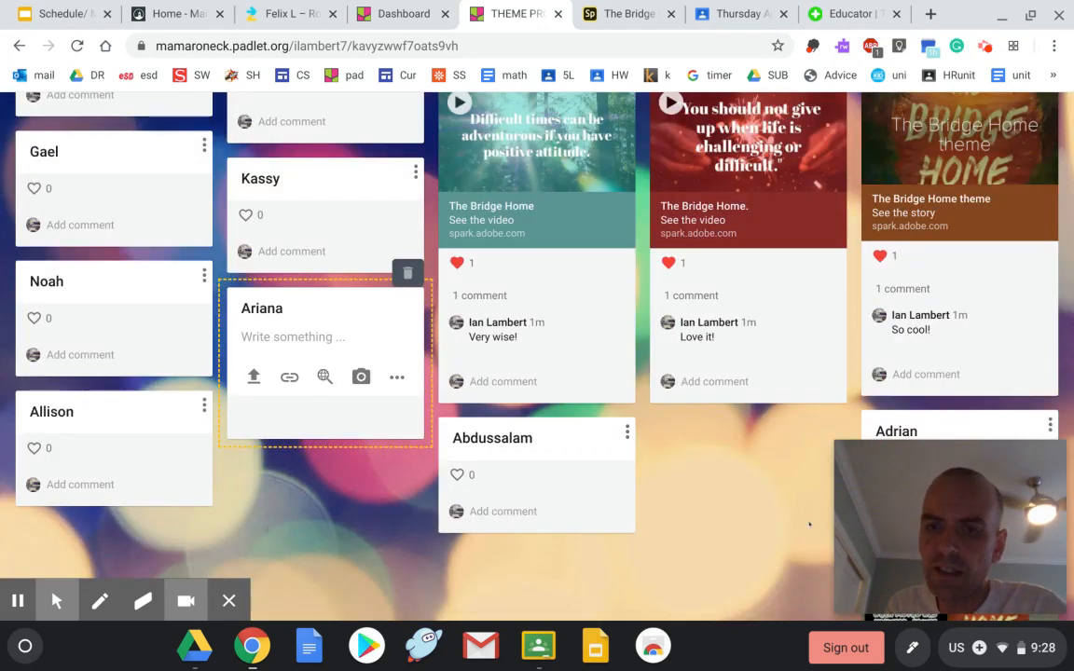